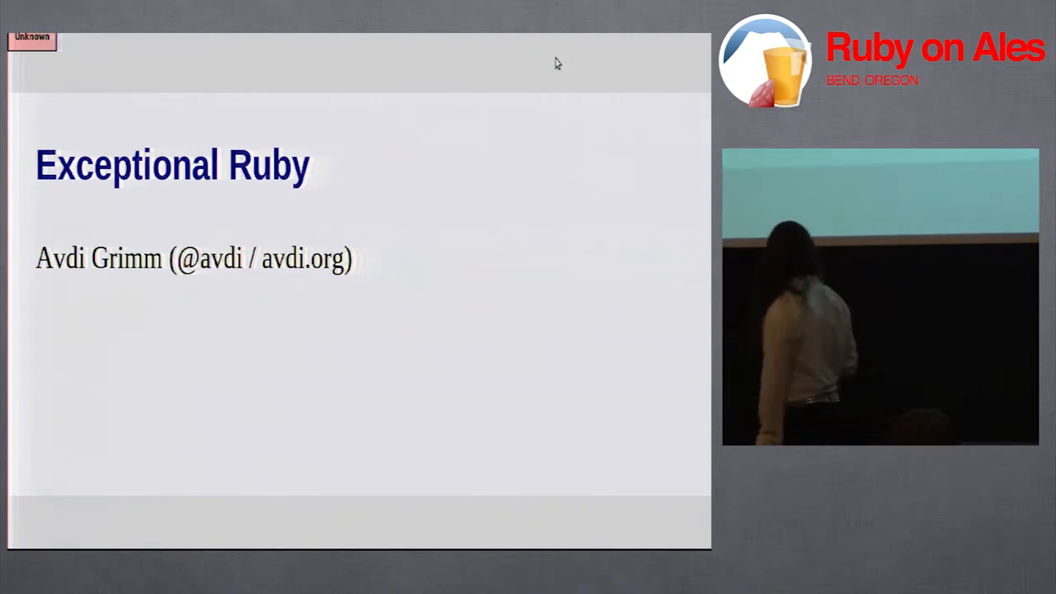
pyautogui.press('Right')
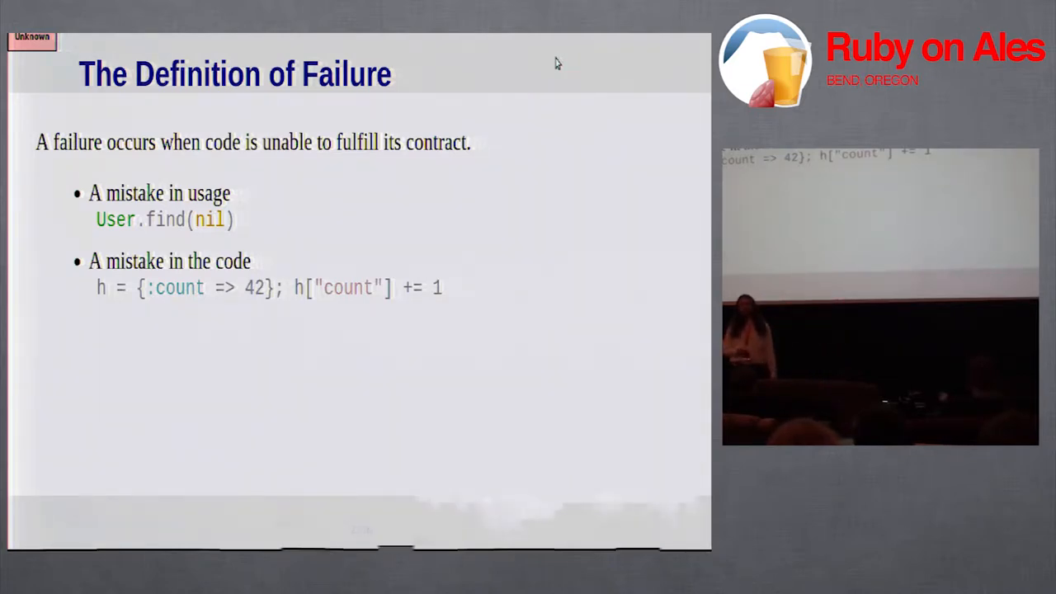
pyautogui.press('right')
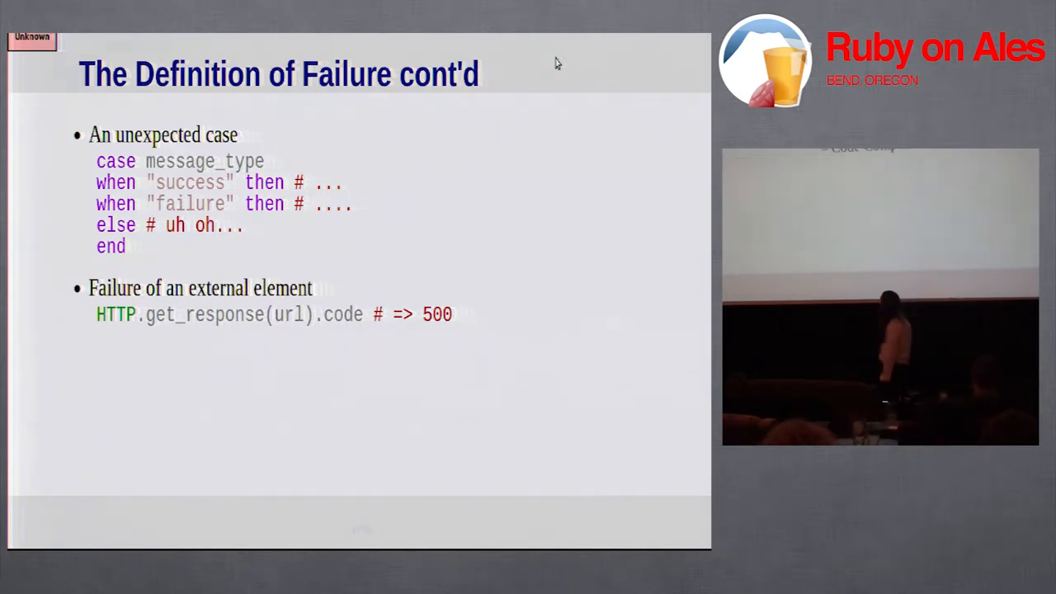
pyautogui.press('Right')
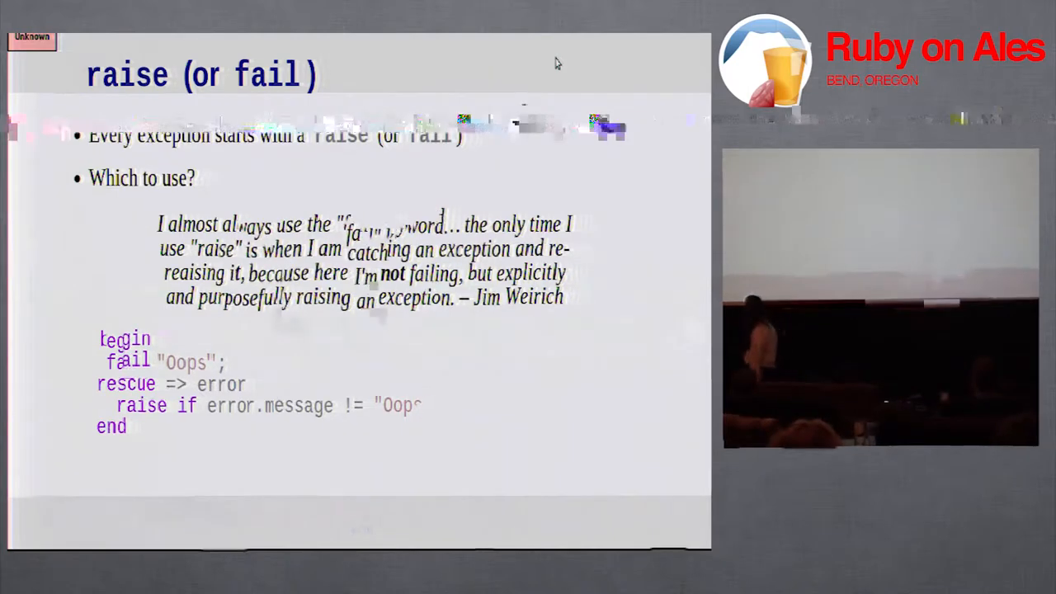
pyautogui.press('right')
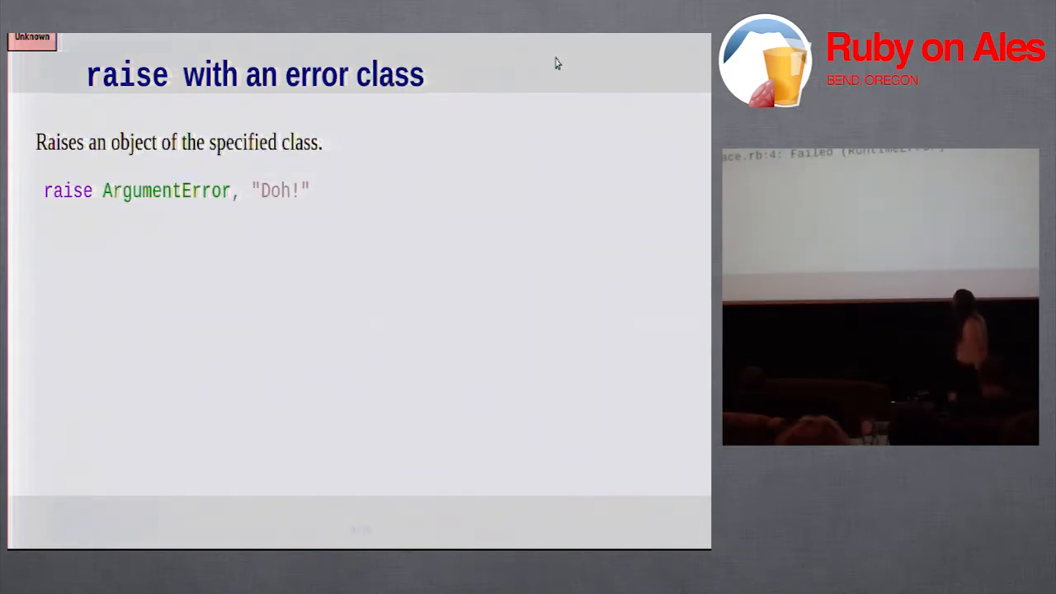
pyautogui.press('Right')
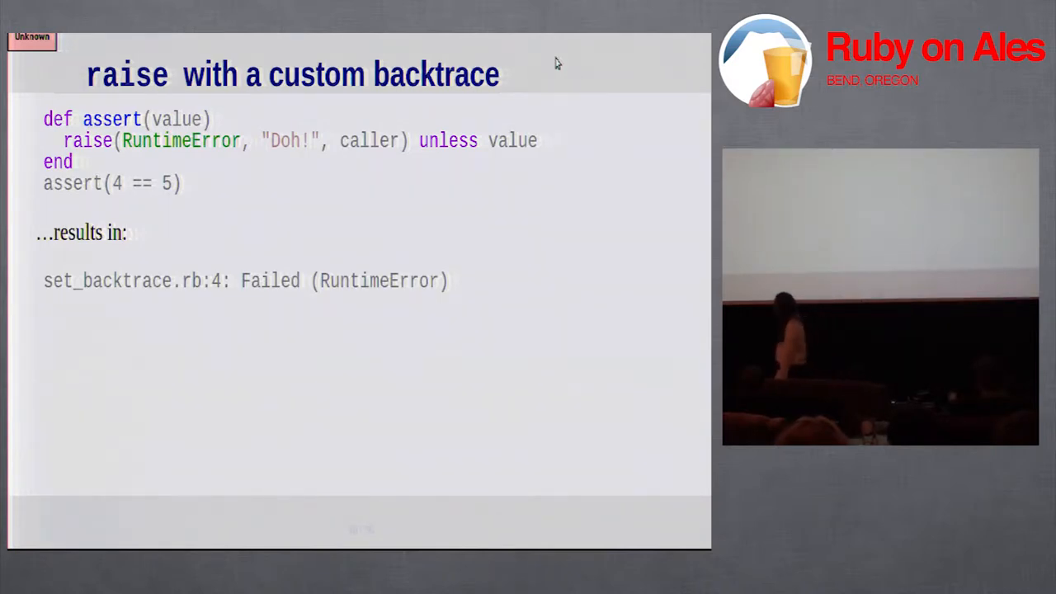
pyautogui.press('Right')
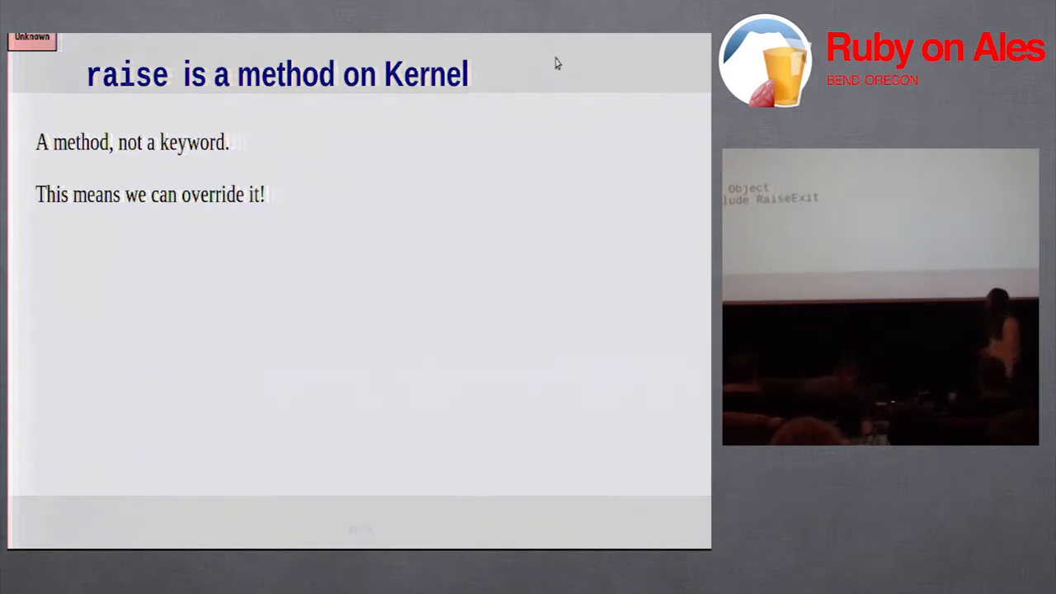
pyautogui.press('Right')
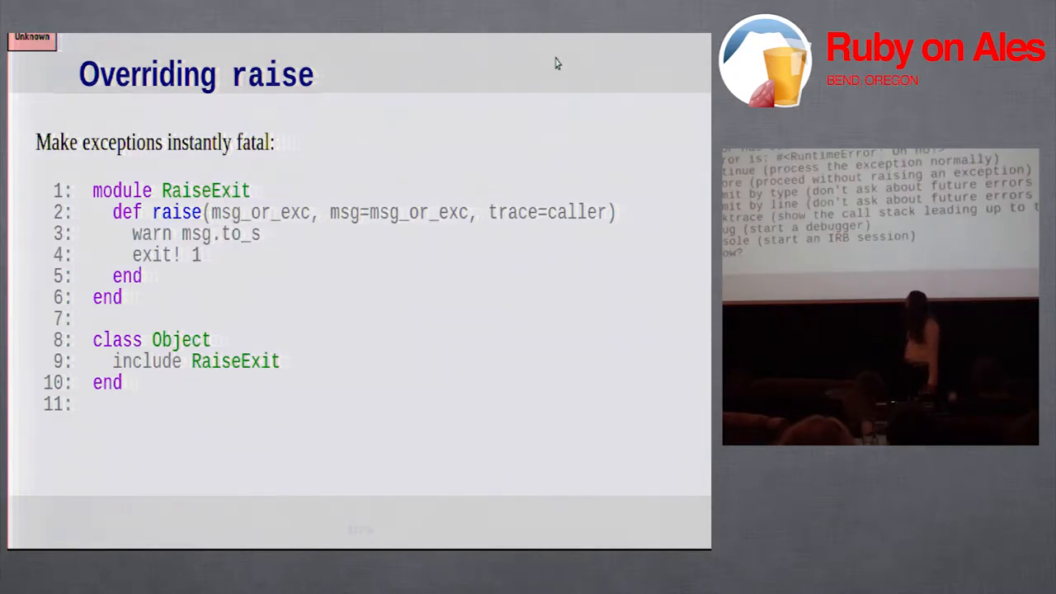
pyautogui.press('Right')
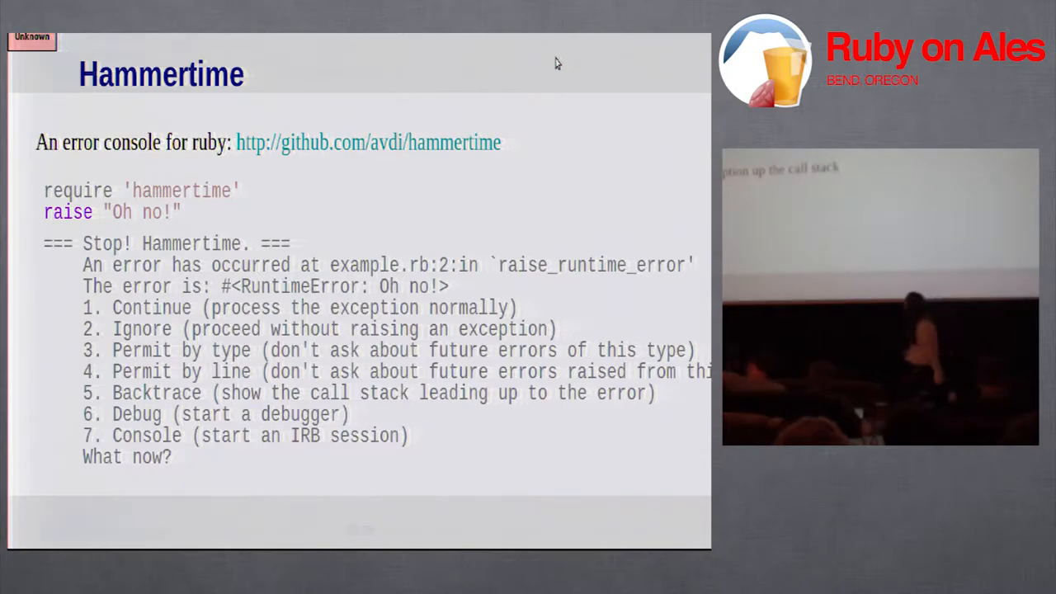
pyautogui.press('Right')
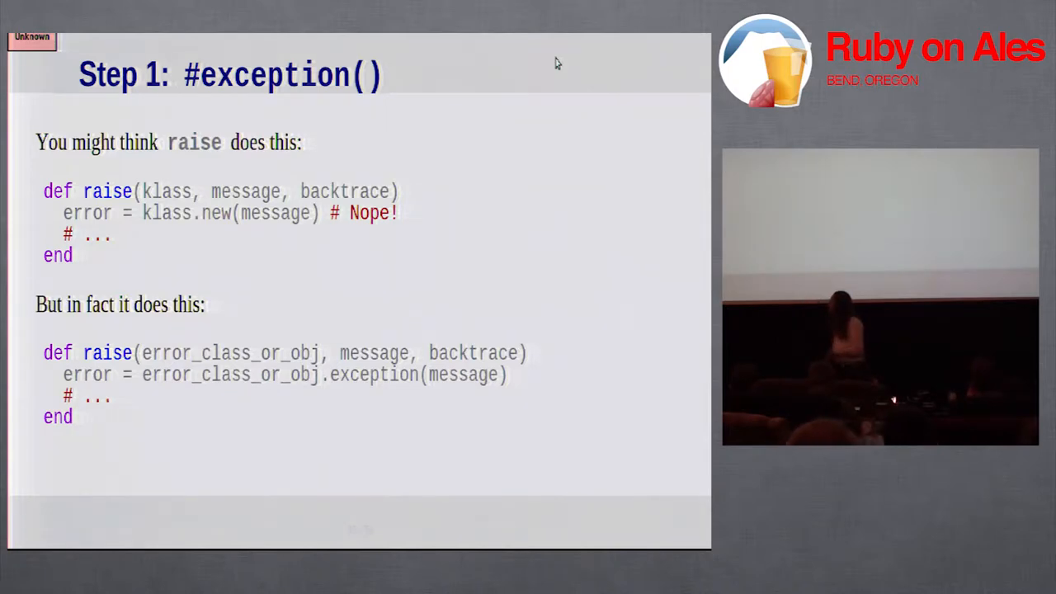
pyautogui.press('Right')
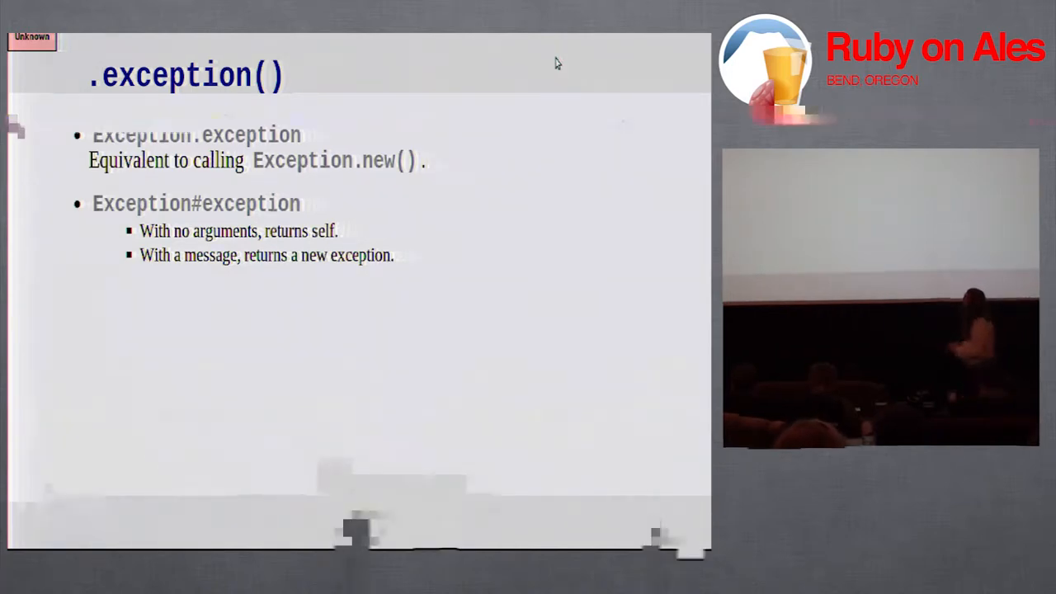
pyautogui.press('Right')
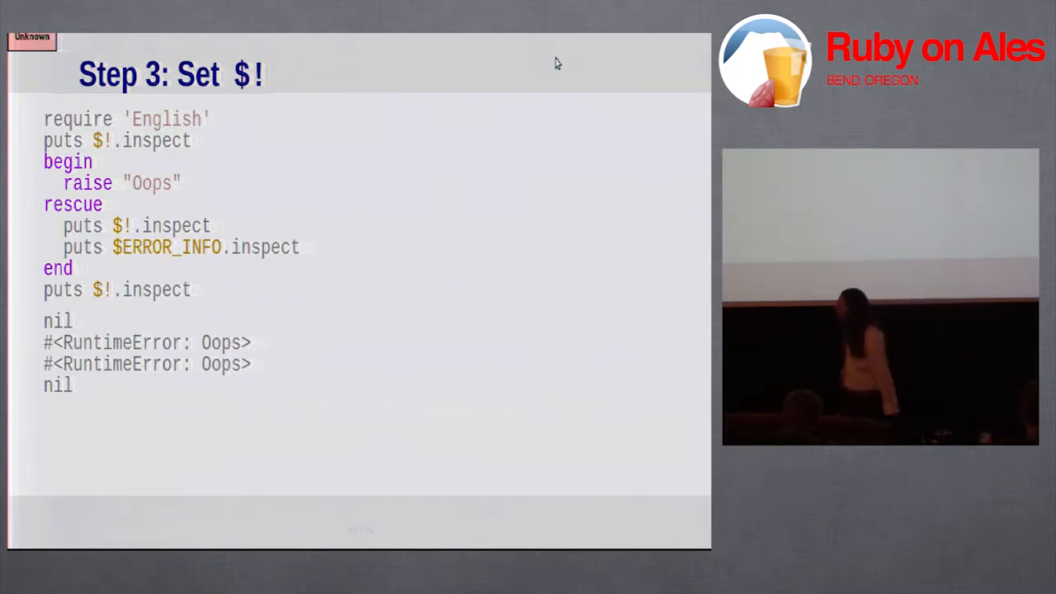
pyautogui.press('Right')
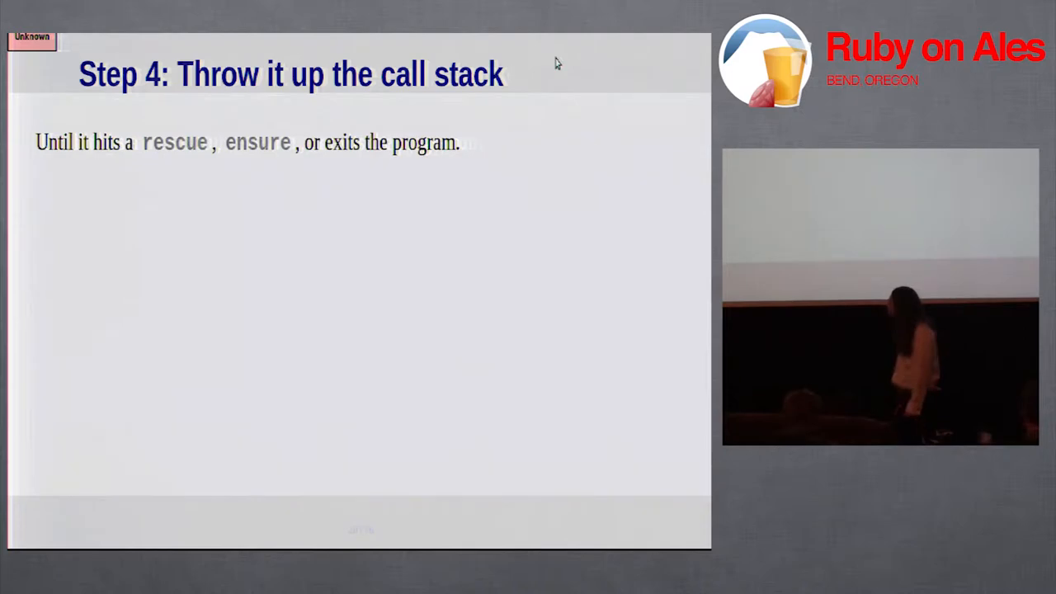
pyautogui.press('Right')
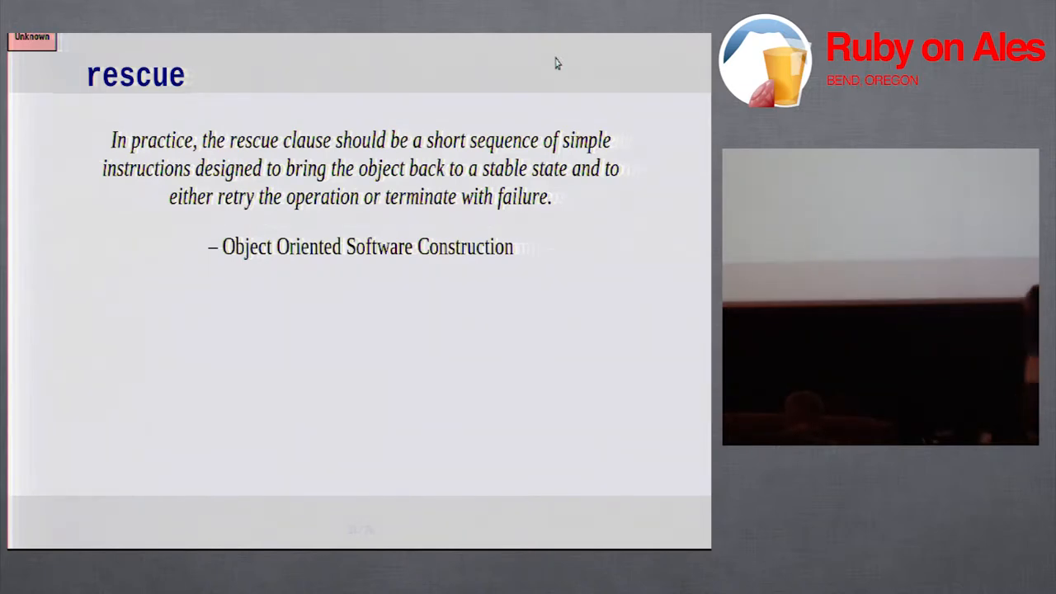
pyautogui.press('Right')
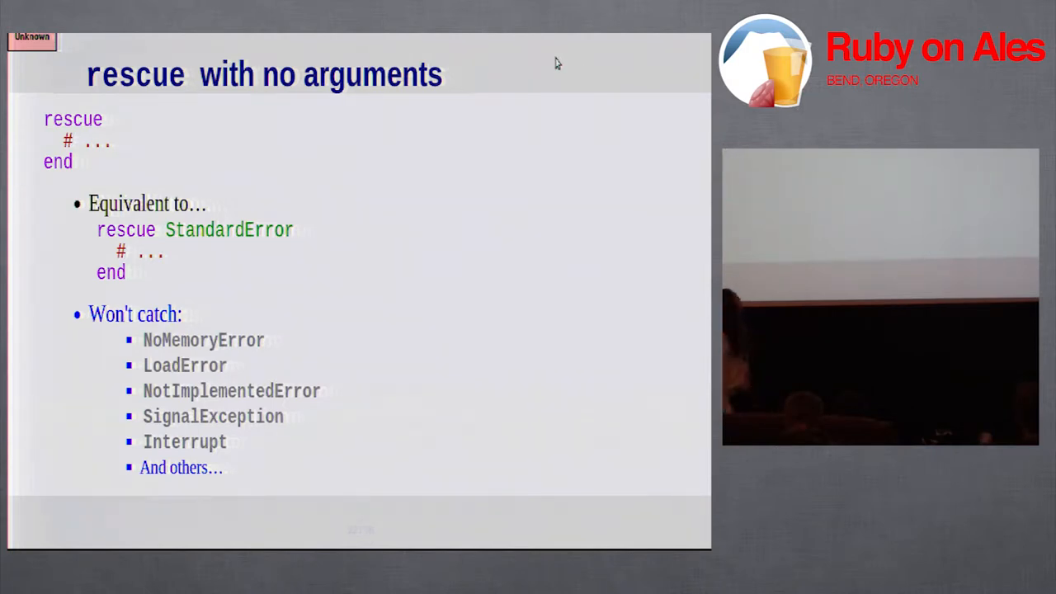
pyautogui.press('Right')
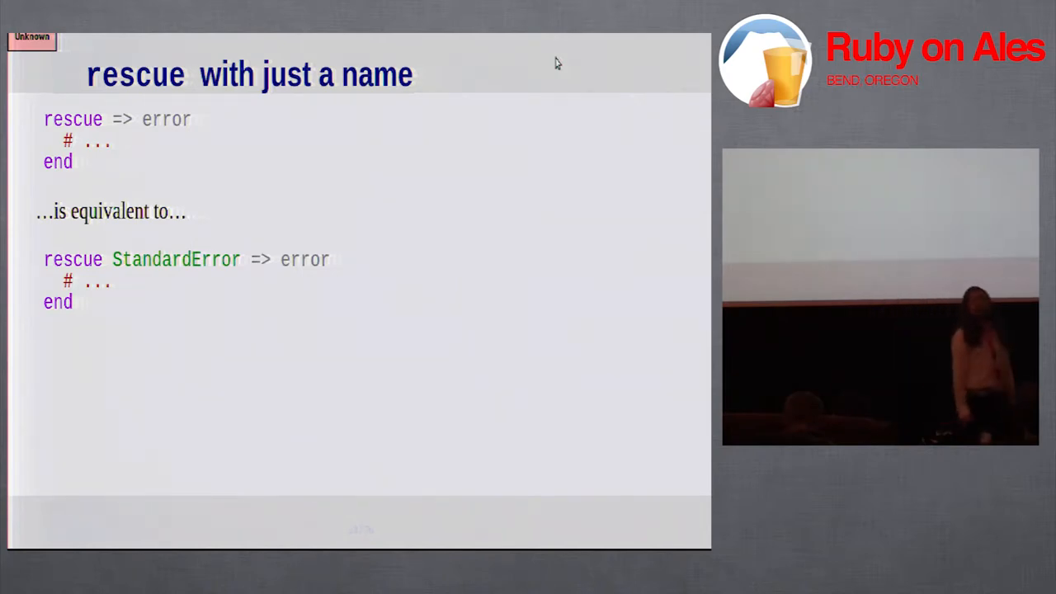
pyautogui.press('Right')
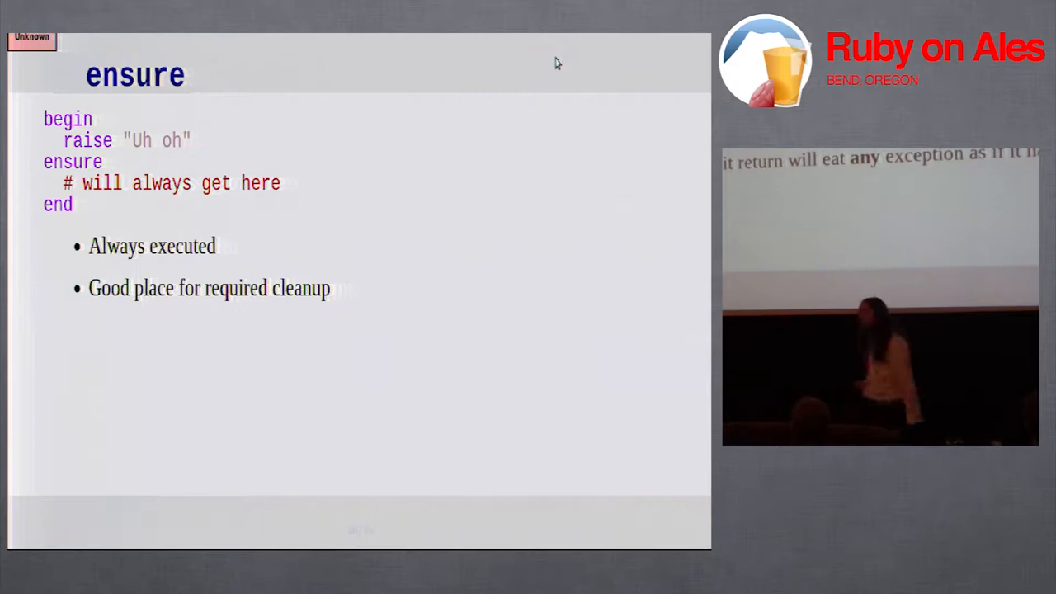
pyautogui.press('Right')
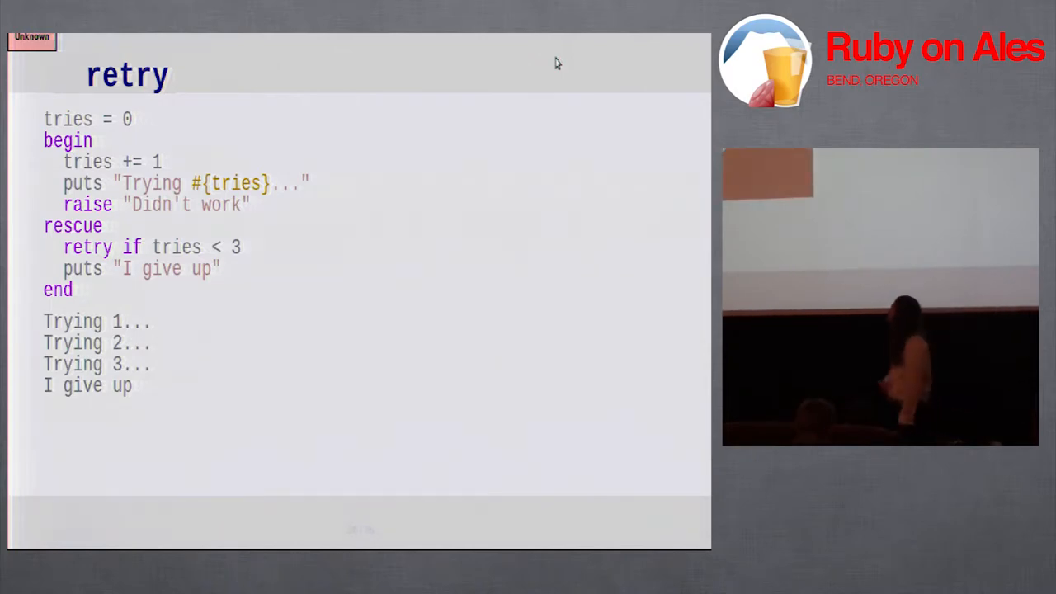
pyautogui.press('Right')
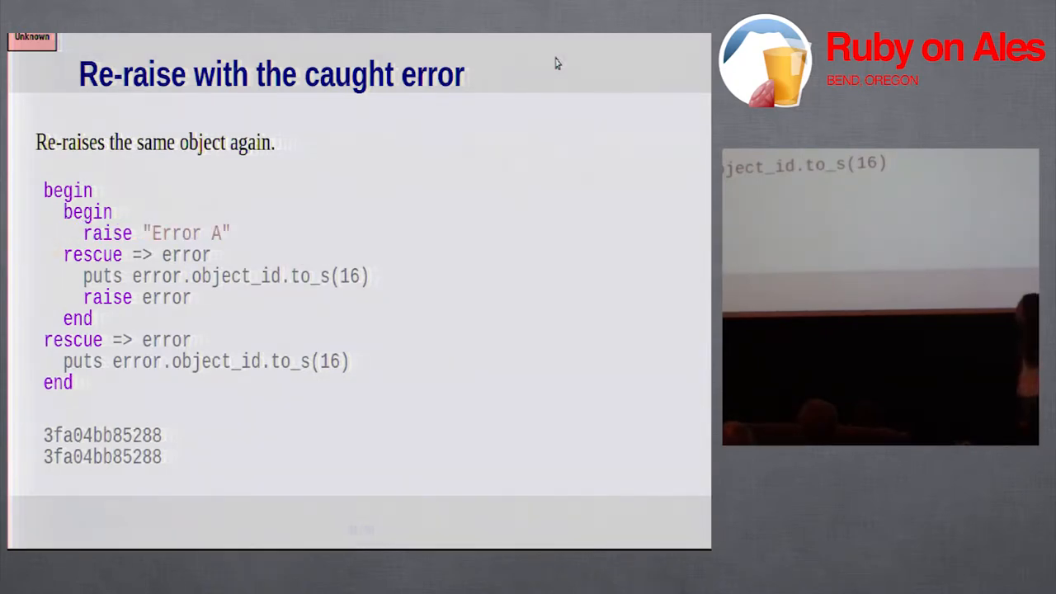
pyautogui.press('right')
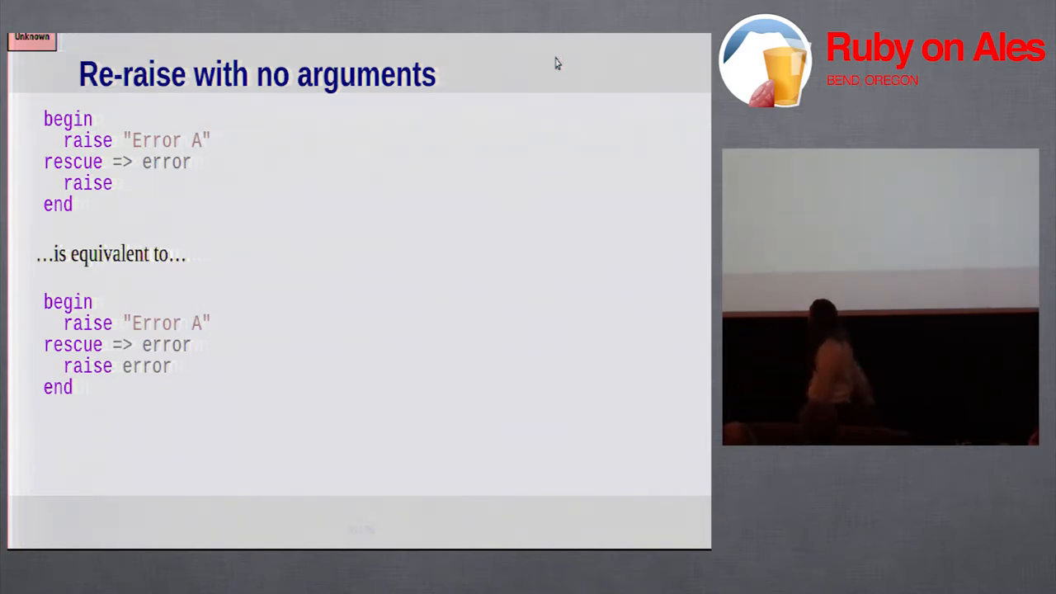
pyautogui.press('Right')
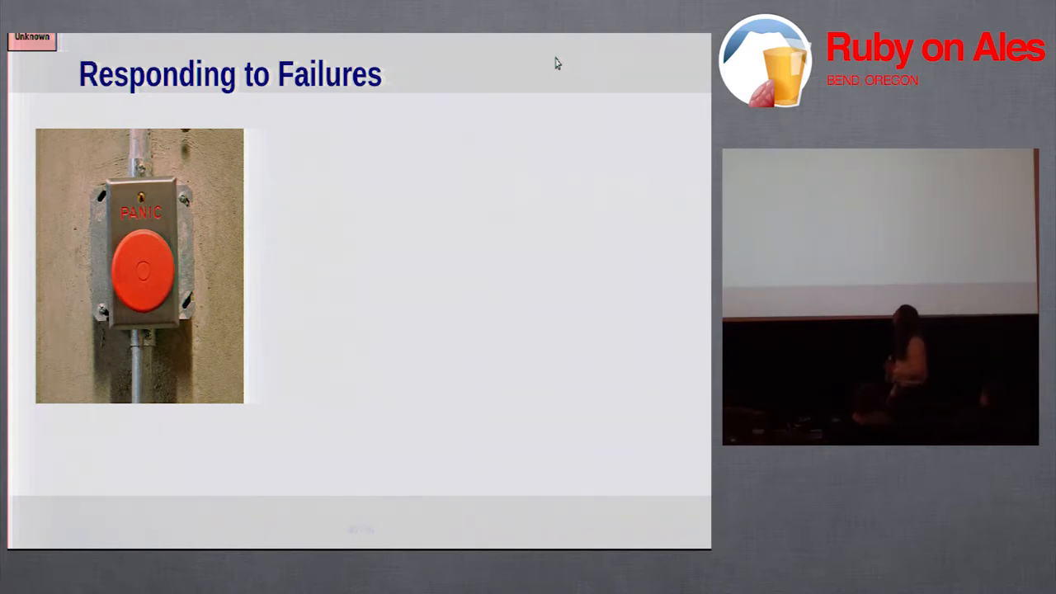
pyautogui.press('Right')
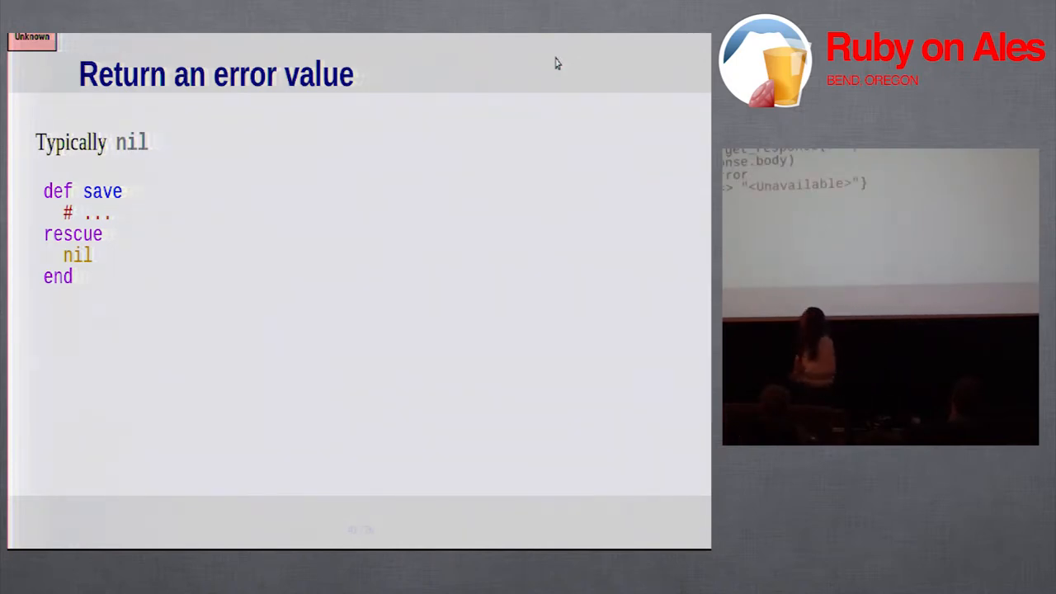
pyautogui.press('Right')
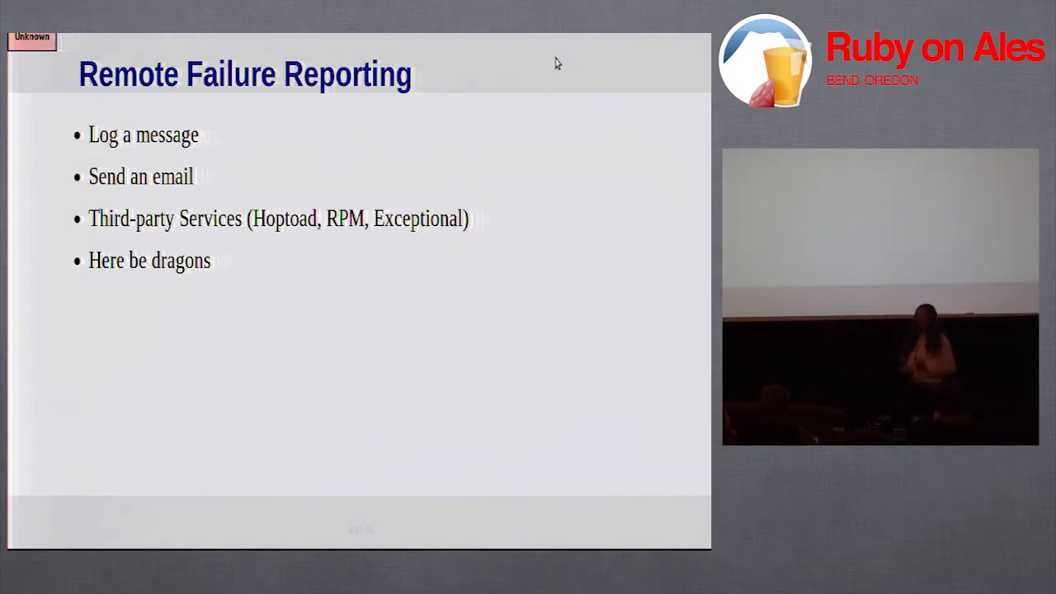
pyautogui.press('Right')
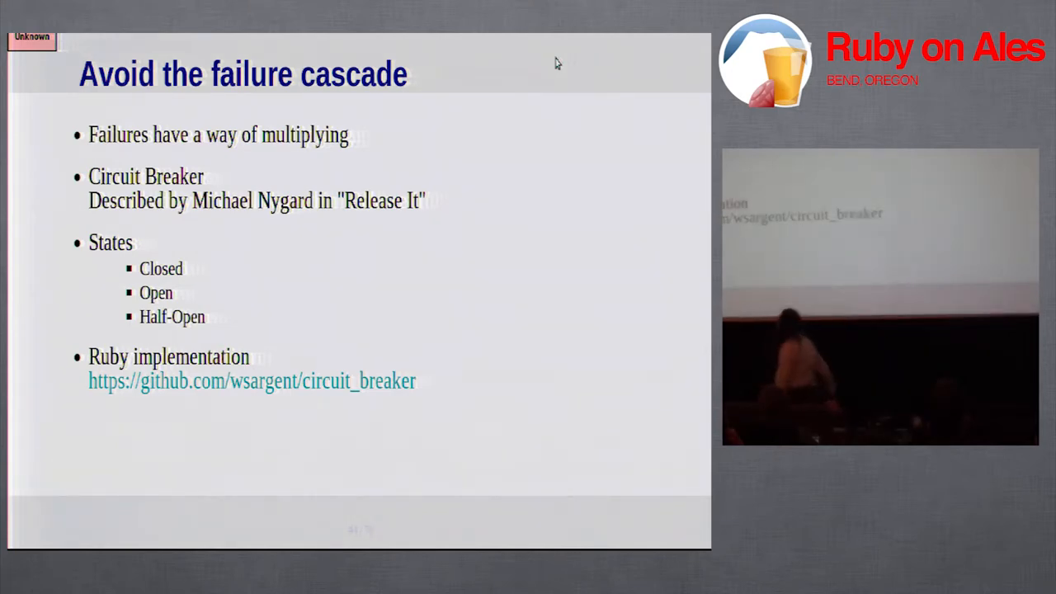
pyautogui.press('Right')
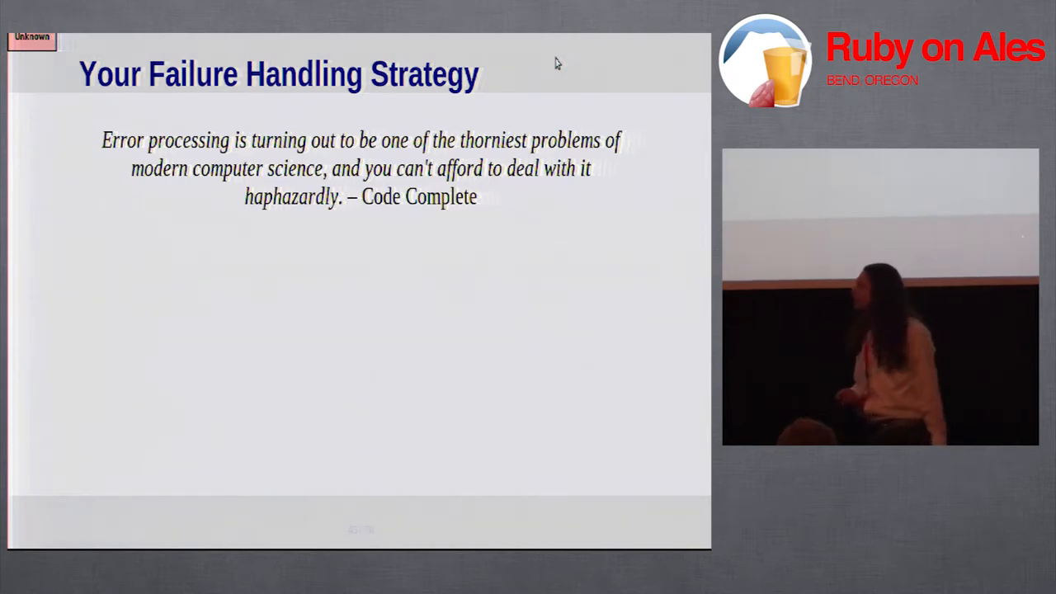
pyautogui.press('Right')
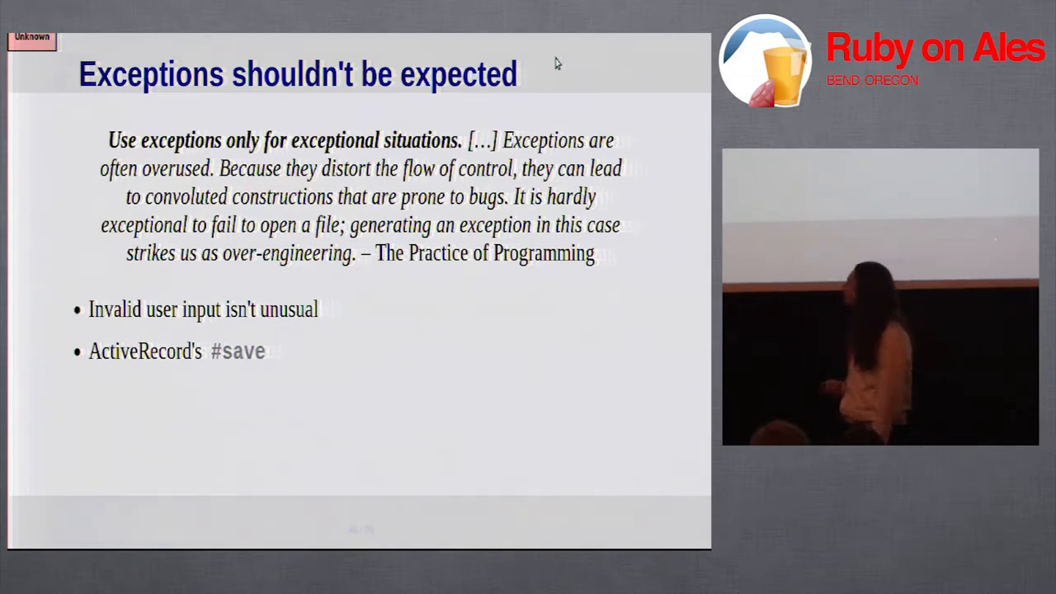
pyautogui.press('Right')
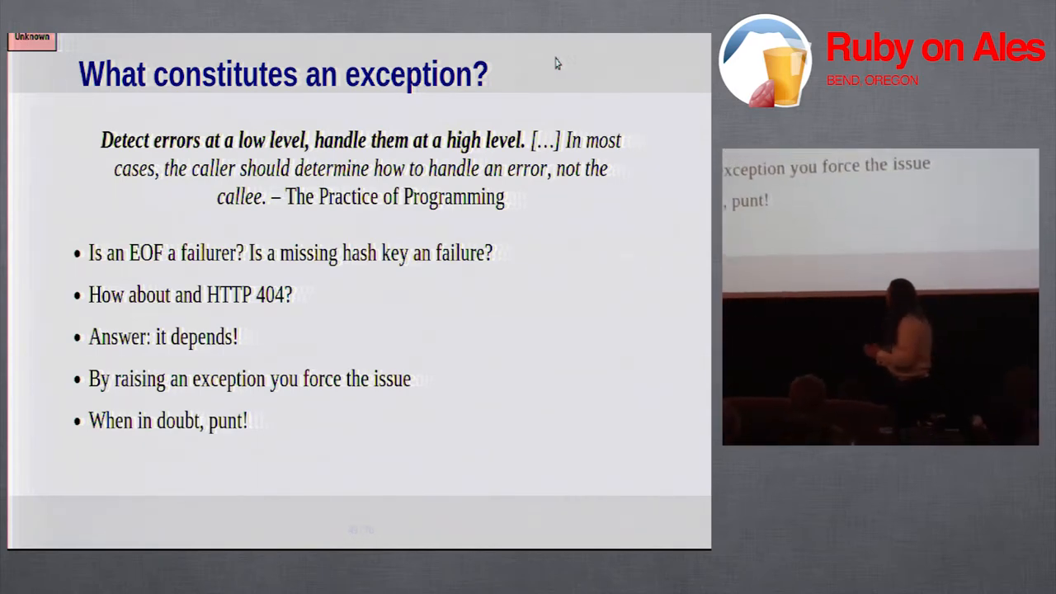
pyautogui.press('Right')
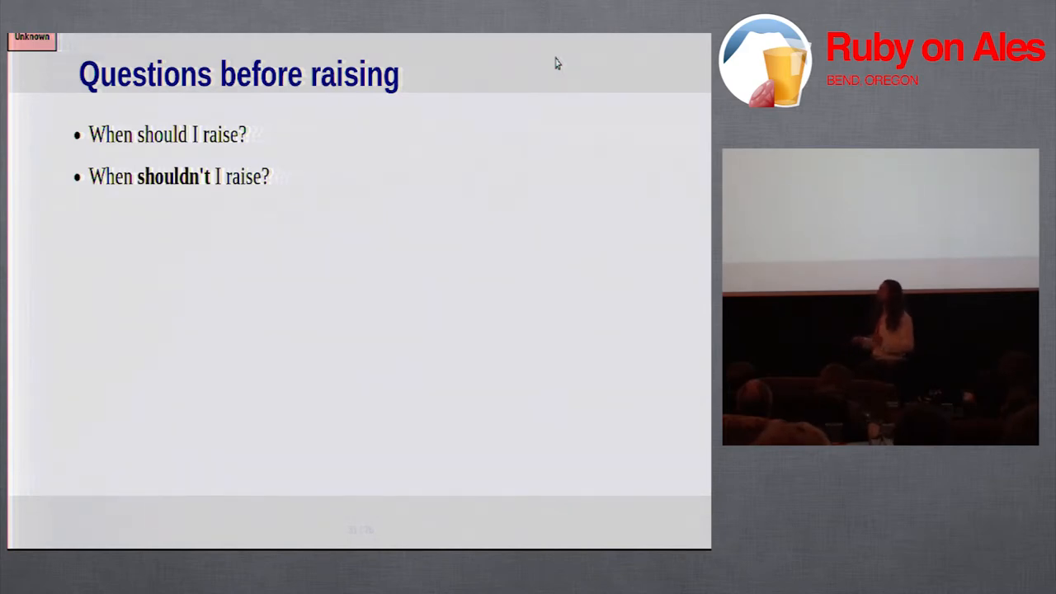
pyautogui.press('Right')
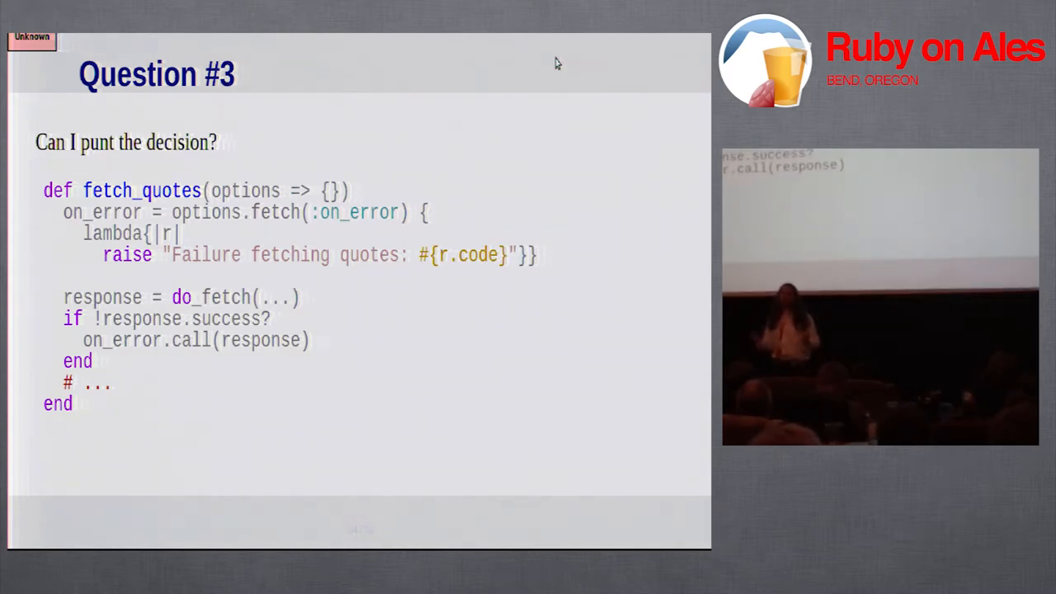
pyautogui.press('right')
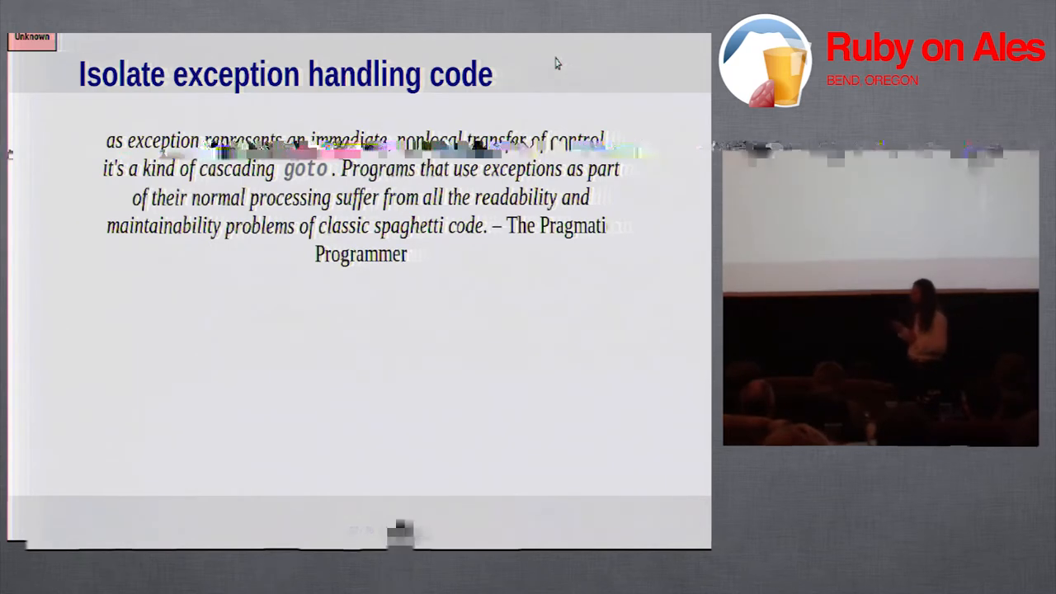
pyautogui.press('right')
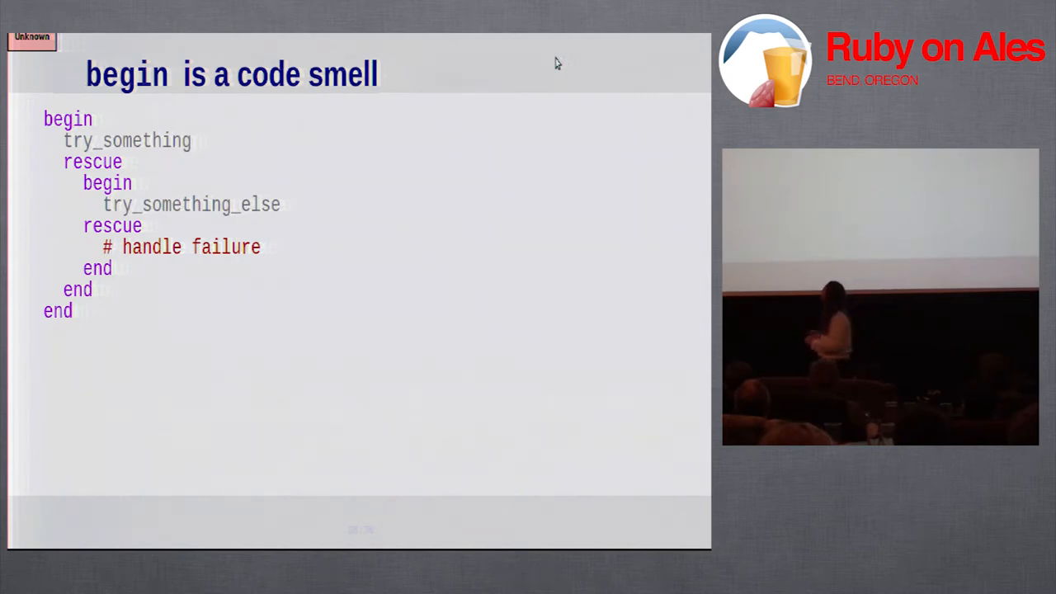
pyautogui.press('Right')
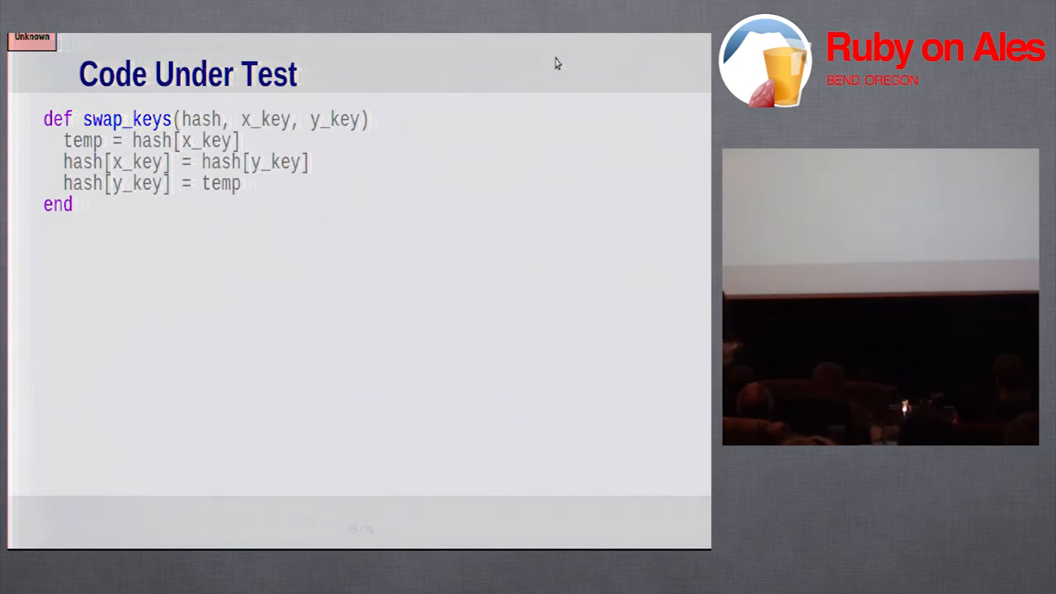
pyautogui.press('Right')
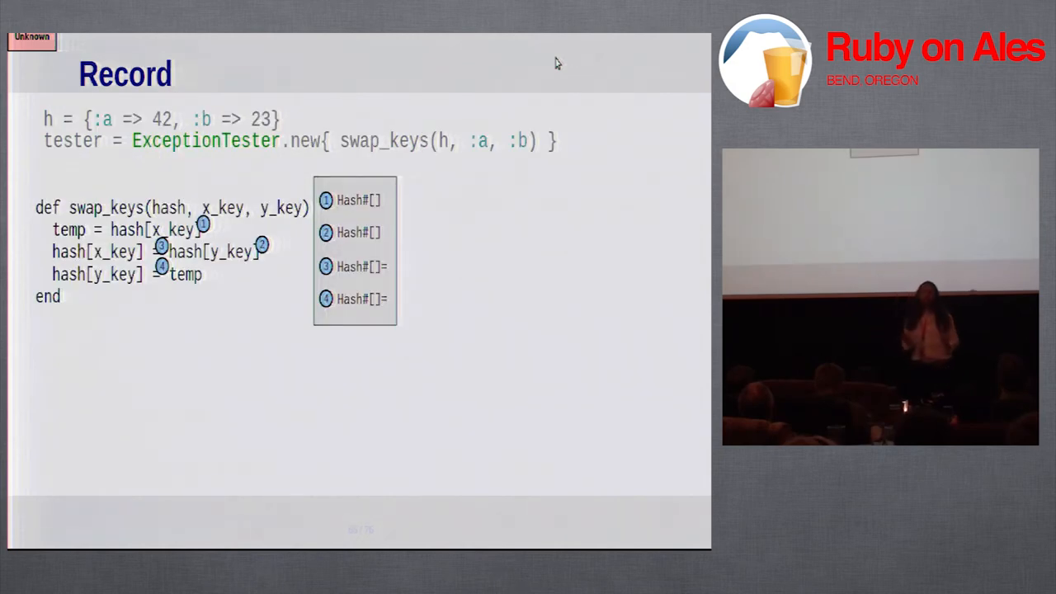